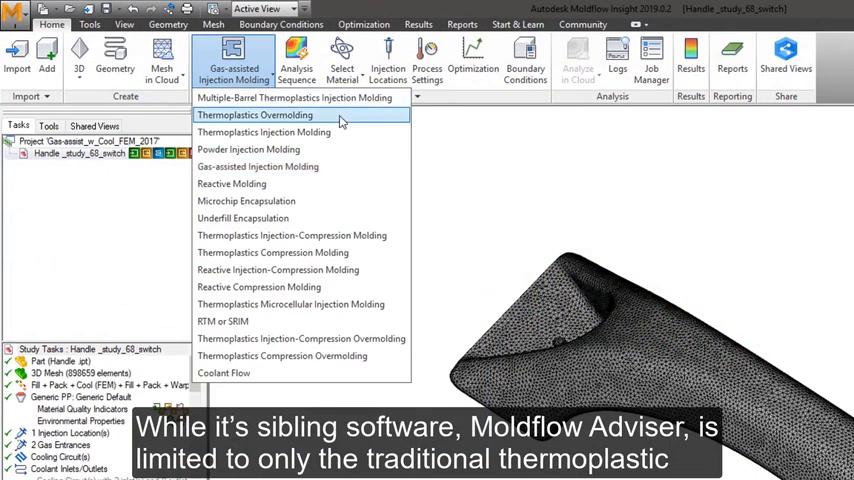
mouse_move(258, 166)
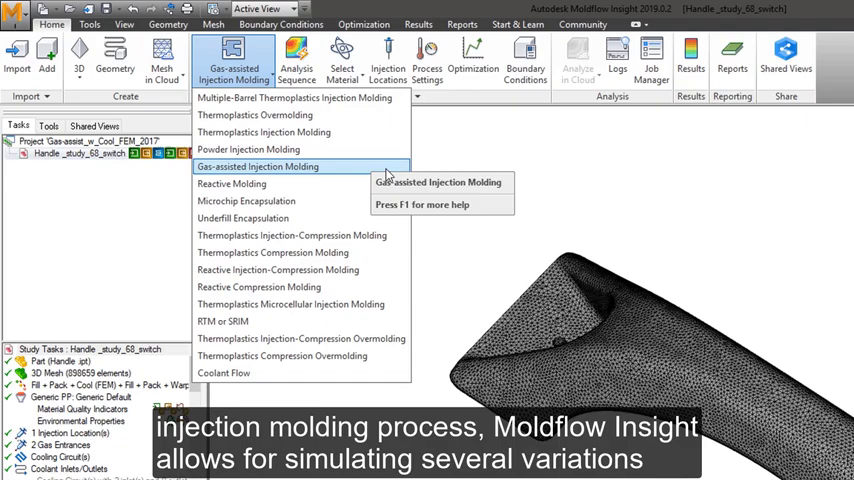
- Choose Gas-assisted Injection Molding as the study's molding process
click(402, 24)
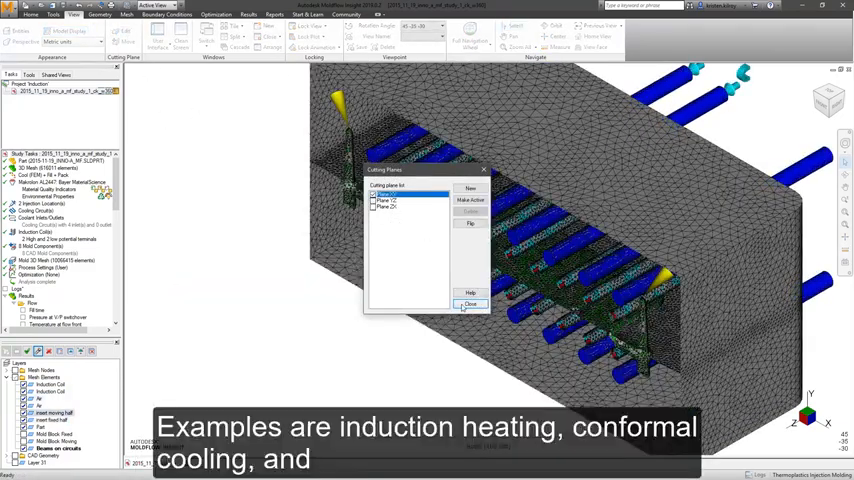
- Dismiss the dialog with OK, leaving the meshed part and feed system visible
click(470, 304)
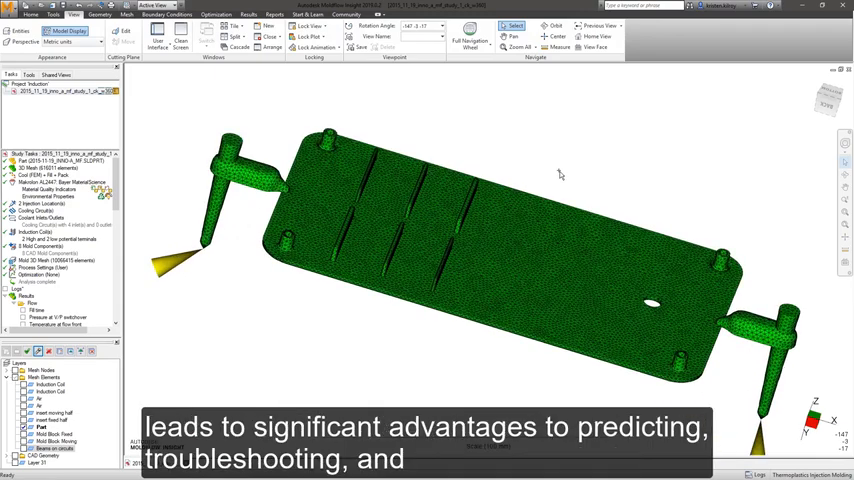
click(42, 296)
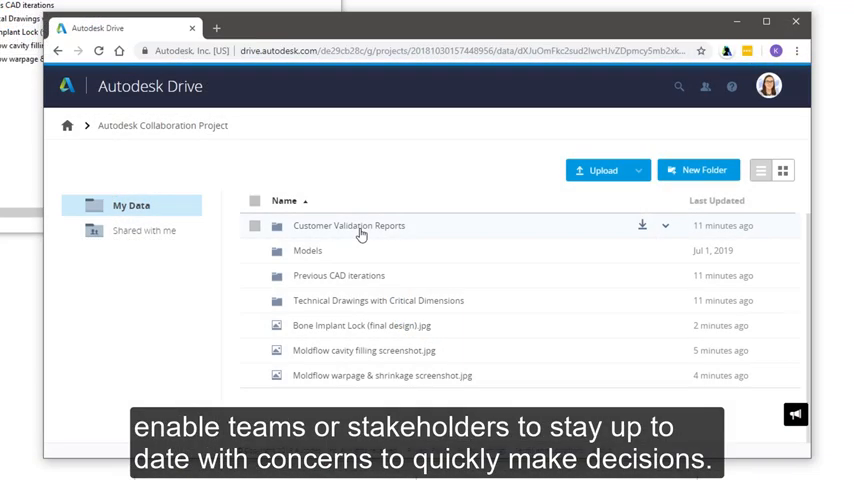
- Open the Autodesk Collaboration Project folder under My Data in Autodesk Drive
click(784, 170)
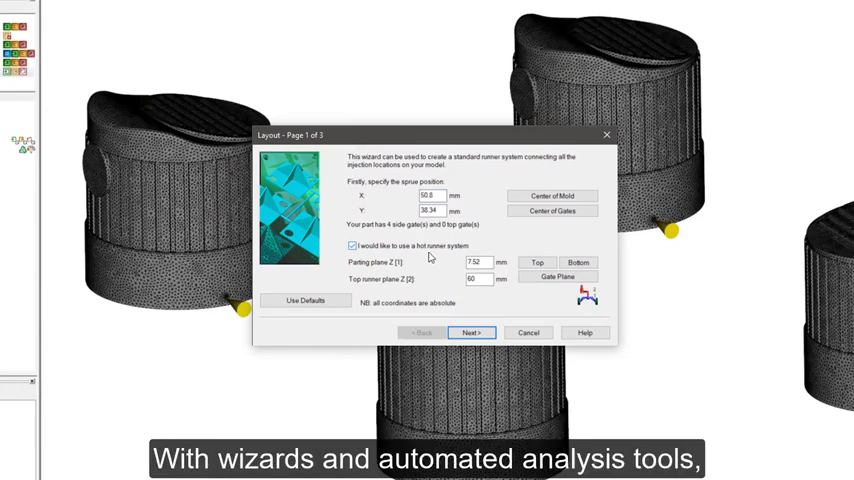
- Complete the runner system wizard and the DOE Wizard parametric analysis setup
click(470, 332)
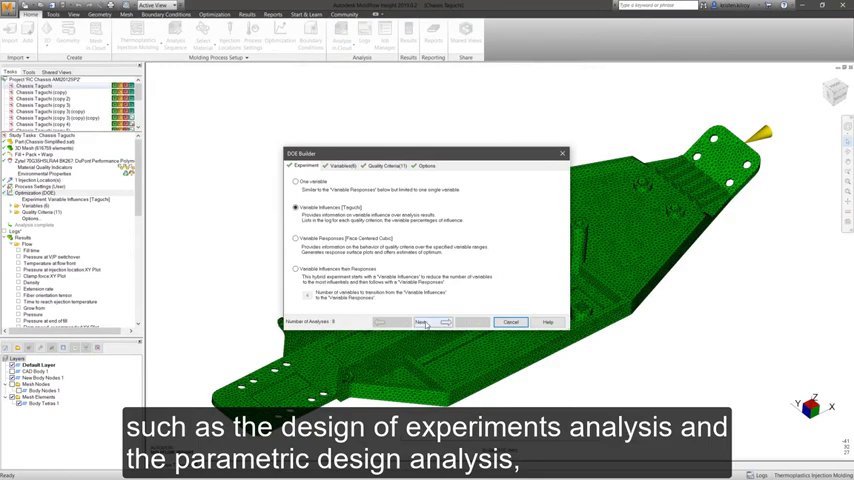
click(420, 320)
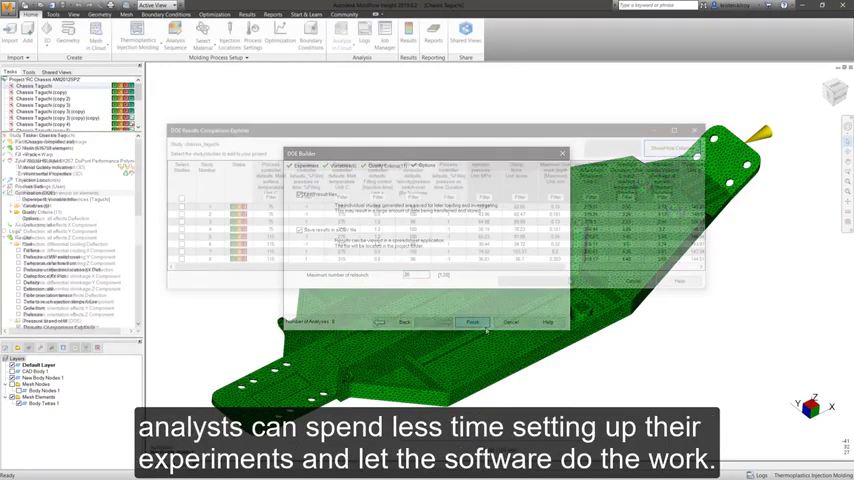
click(470, 322)
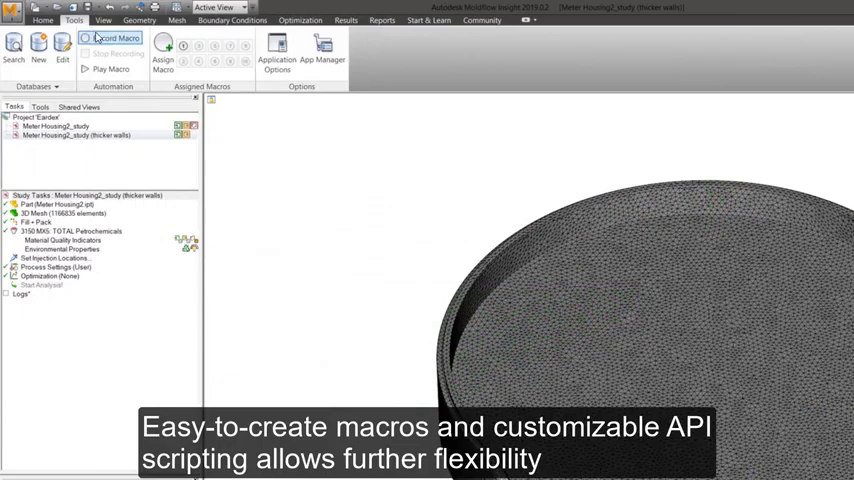
mouse_move(184, 48)
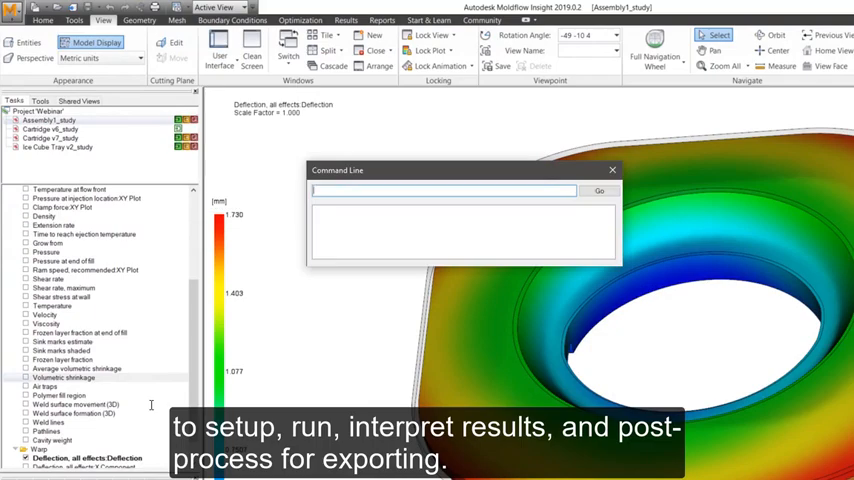
- Run the 'Customreport' command and dismiss its confirmation message
text(Customreport)
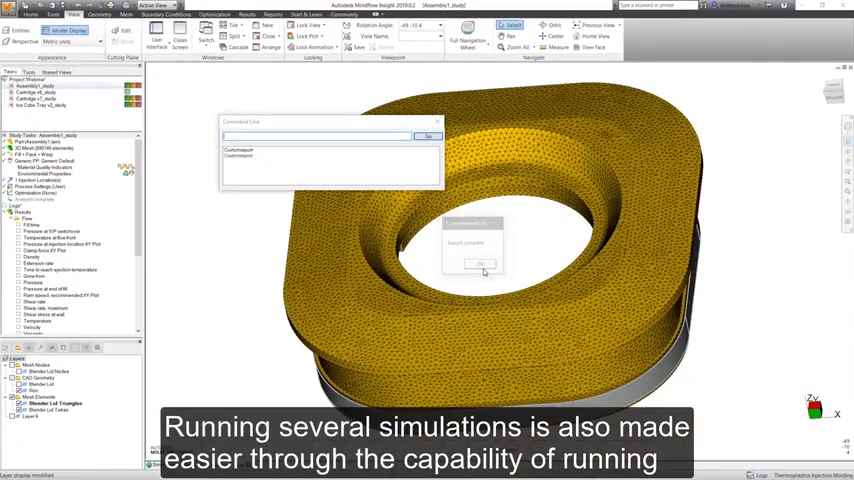
click(478, 264)
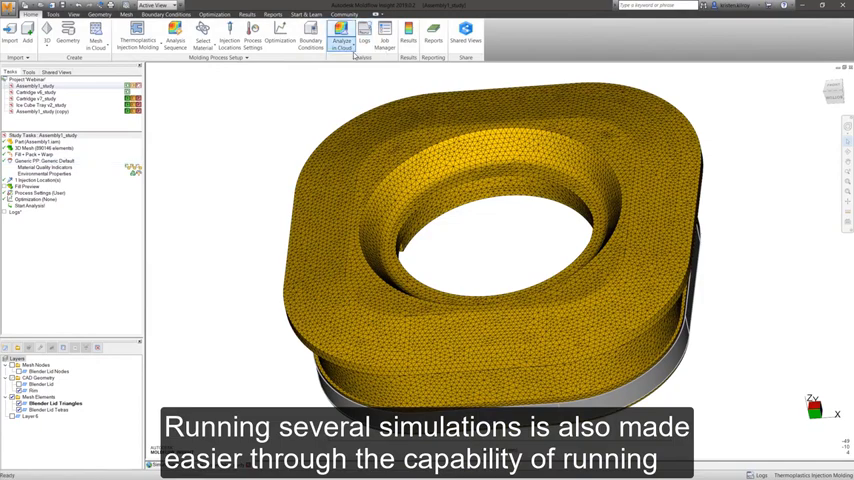
- Submit the analysis via Analyze in Cloud and show the Simulation Job Manager list
click(340, 34)
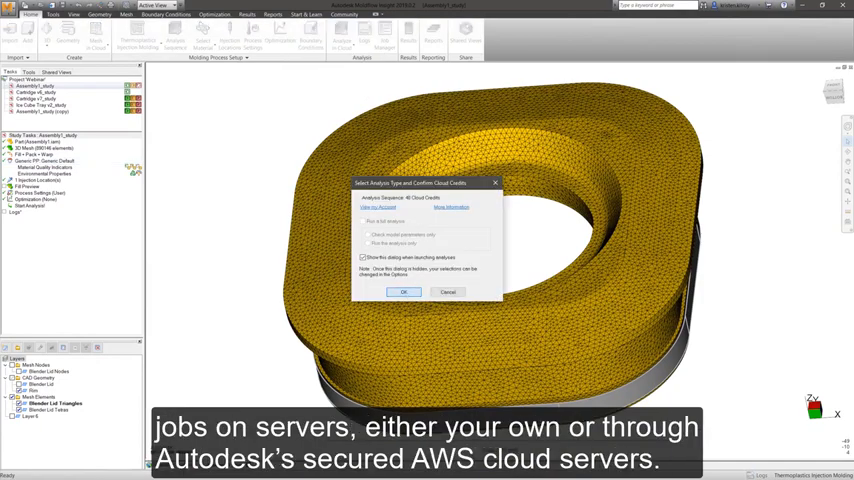
click(404, 292)
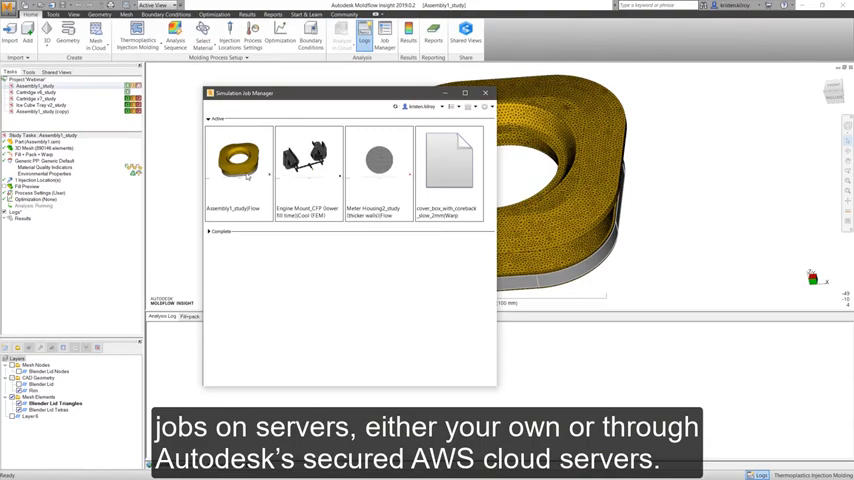